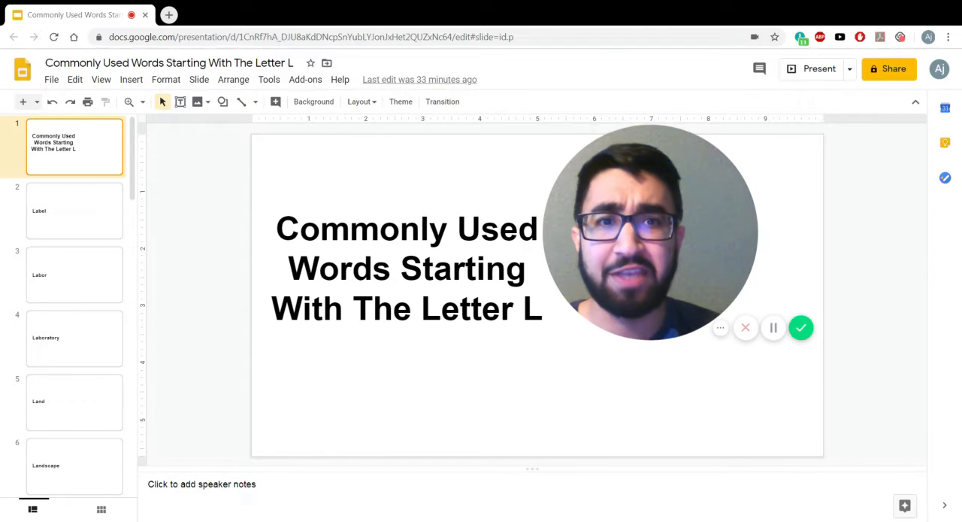
- Step through the Label and Labor slides to reach slide 4, Laboratory
left_click(74, 210)
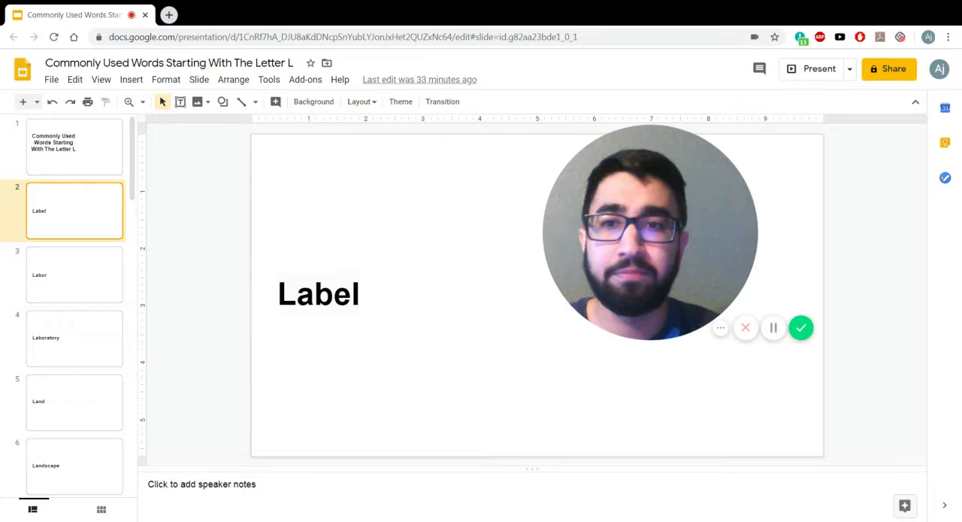
left_click(74, 274)
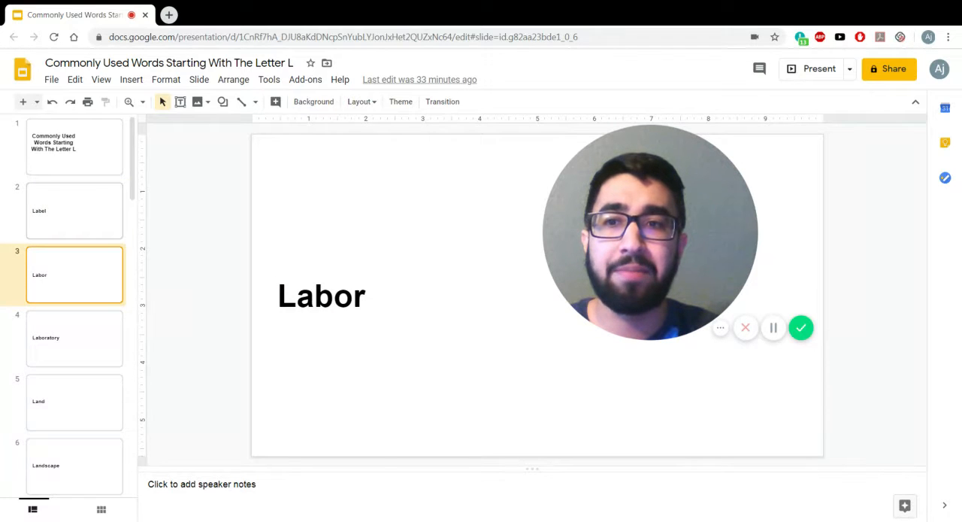
left_click(74, 338)
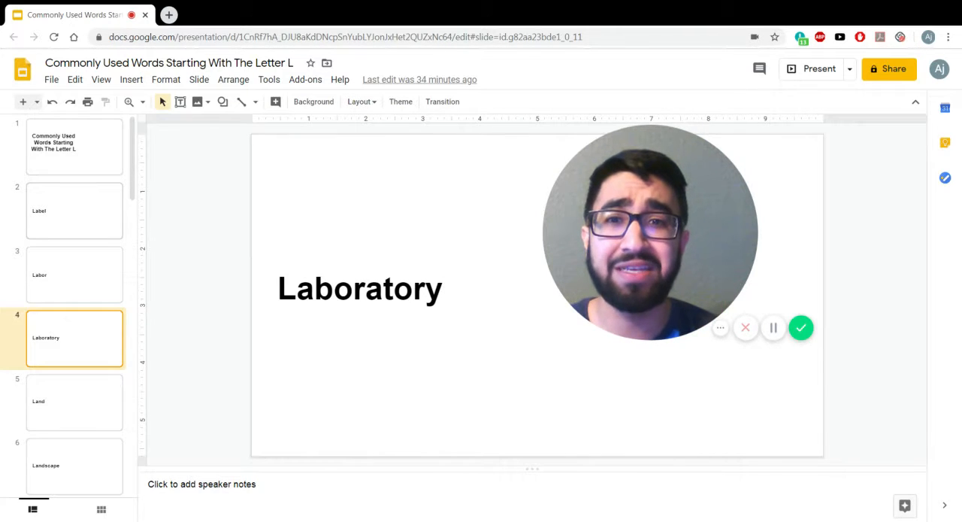
- Advance from Land through Landmark to slide 9, Language
left_click(74, 402)
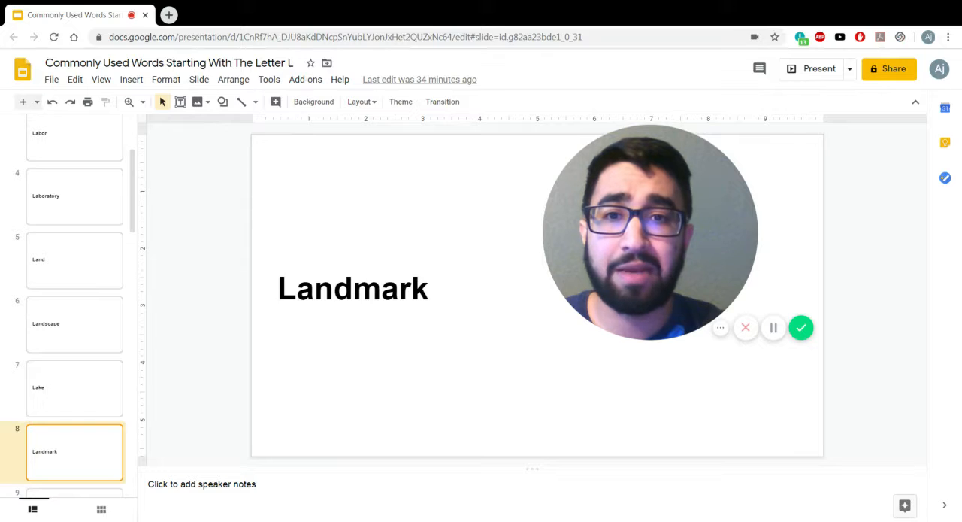
left_click(74, 452)
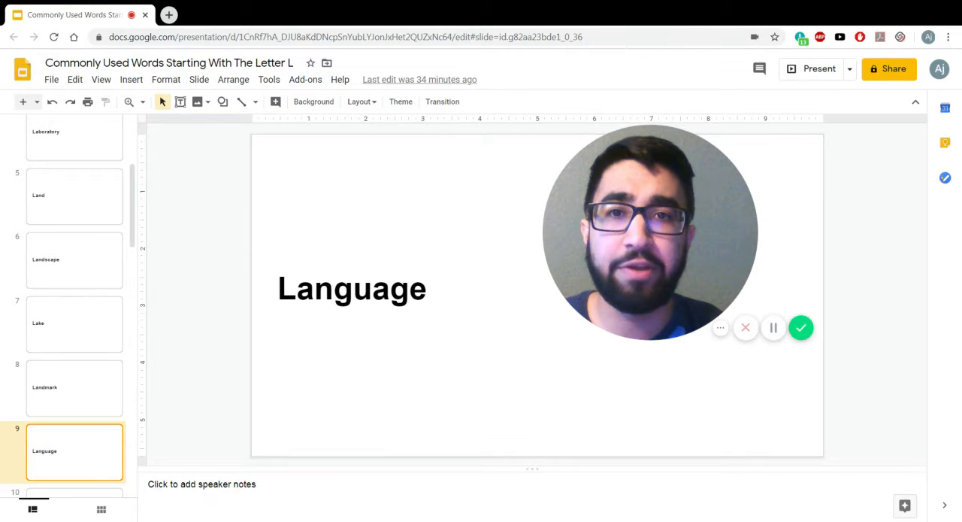
- Scroll the filmstrip and advance past Laptop and Large to slide 12, Laser
scroll("down", 3)
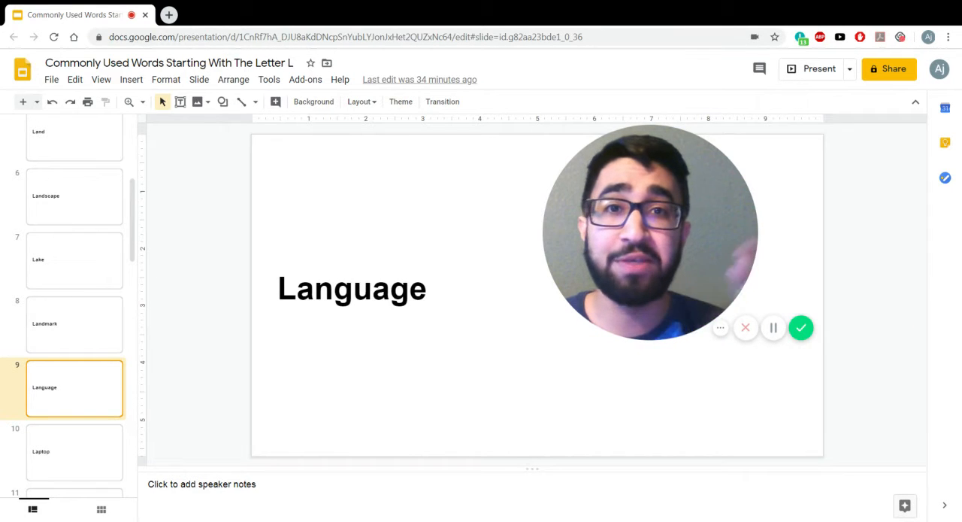
left_click(74, 452)
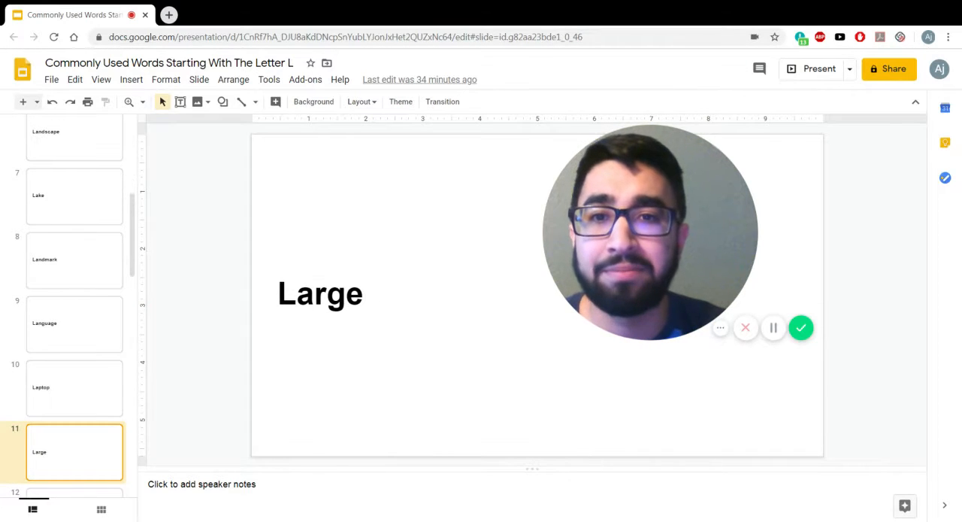
left_click(74, 452)
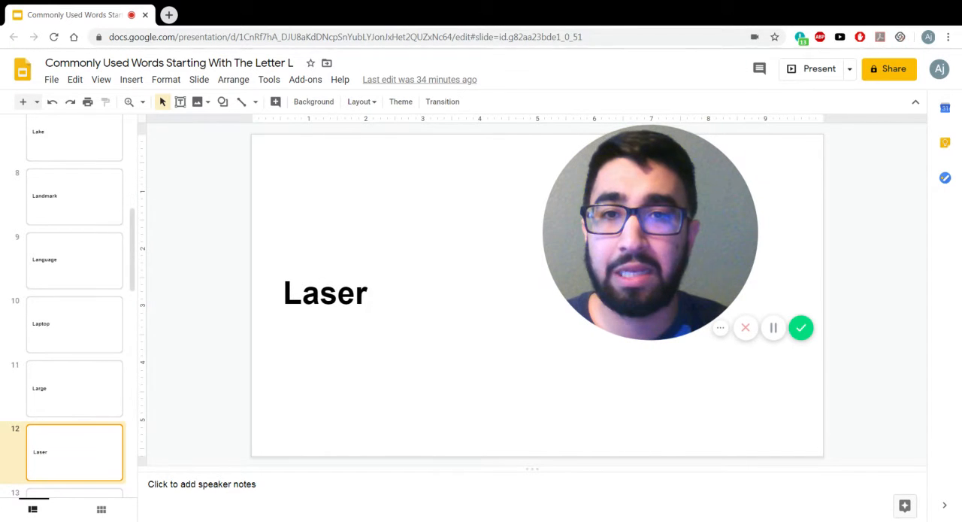